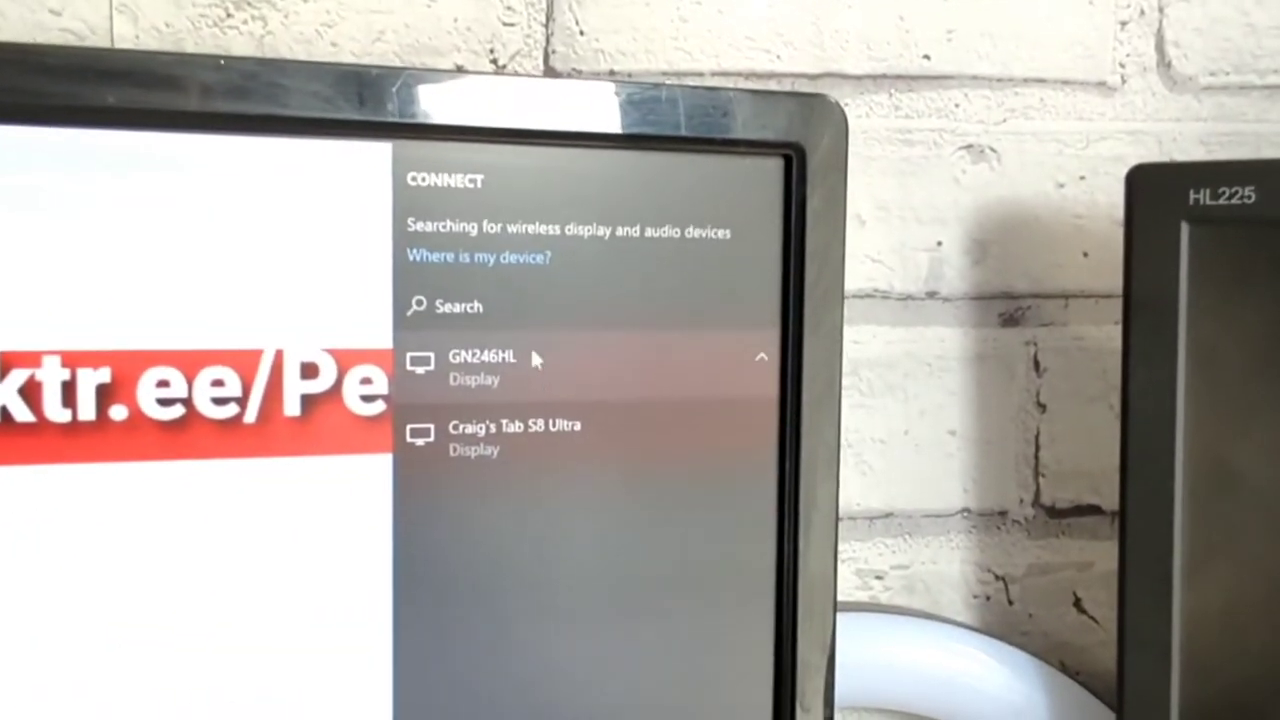
- Select 'Craig's Tab S8 Ultra' from the found displays to begin connecting
{"action": "left_click", "coordinate": [514, 435]}
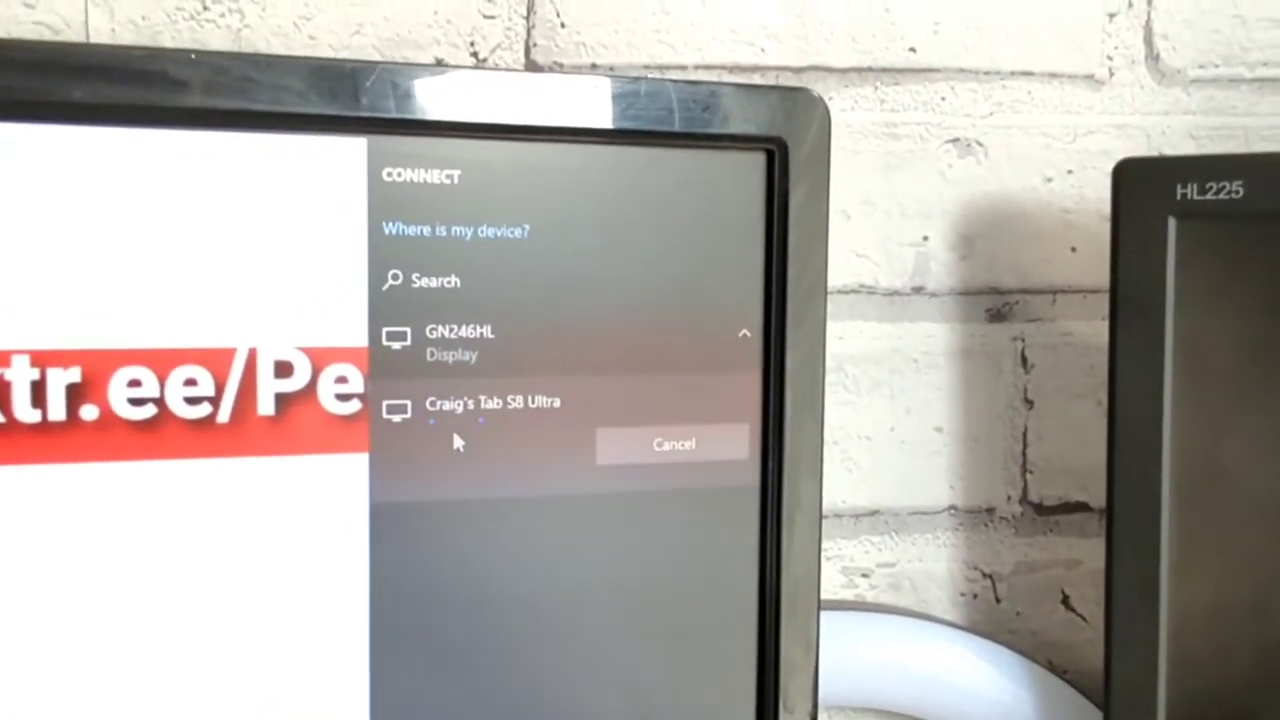